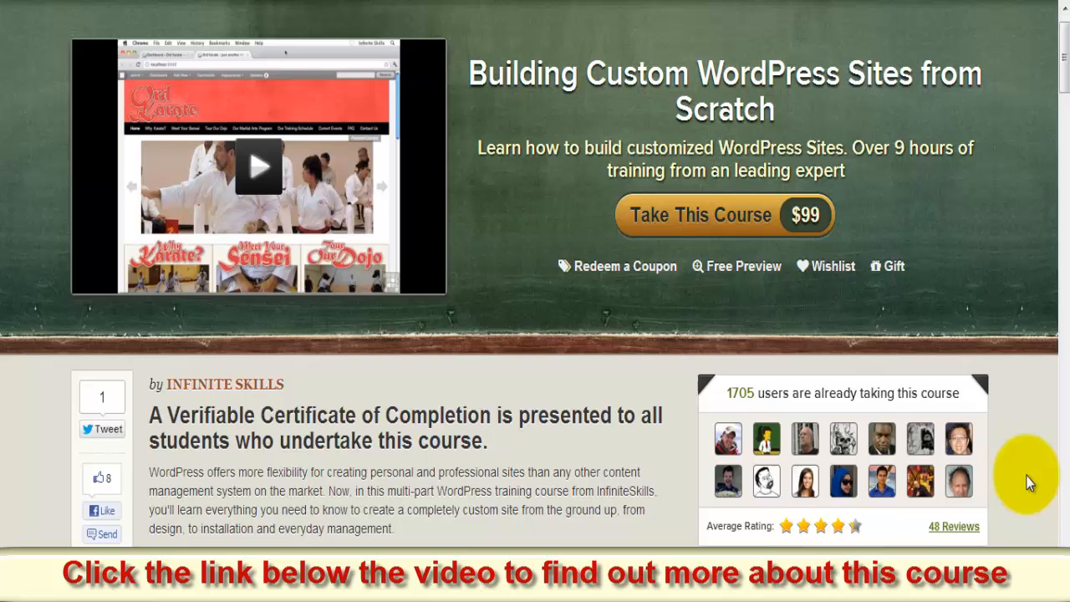
- Scroll down to the curriculum's Section 1 wireframing and Section 2 design lectures
scroll("down", 3)
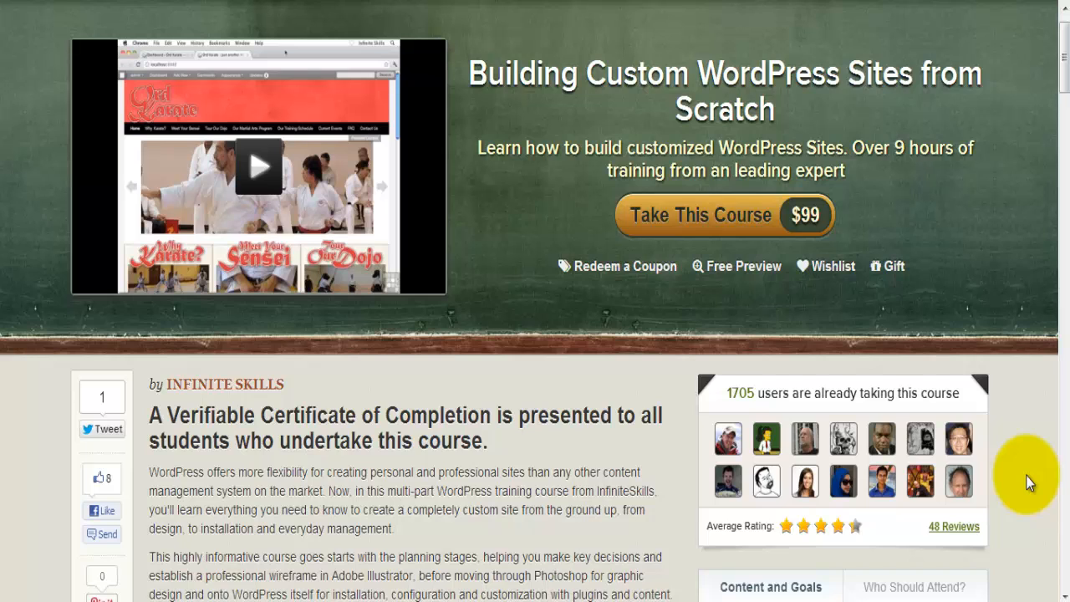
mouse_move(959, 452)
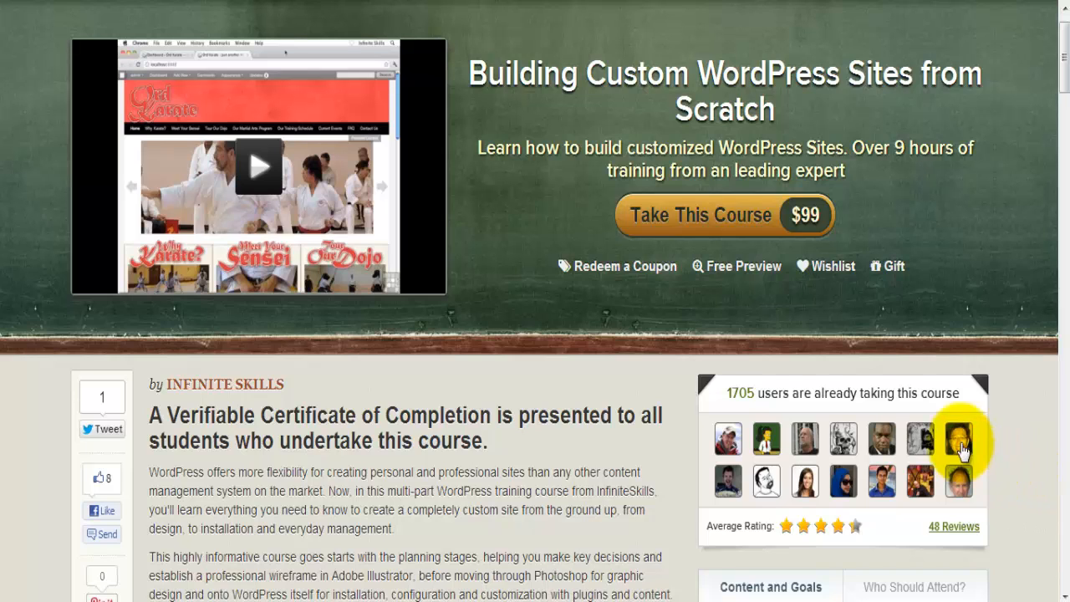
mouse_move(961, 264)
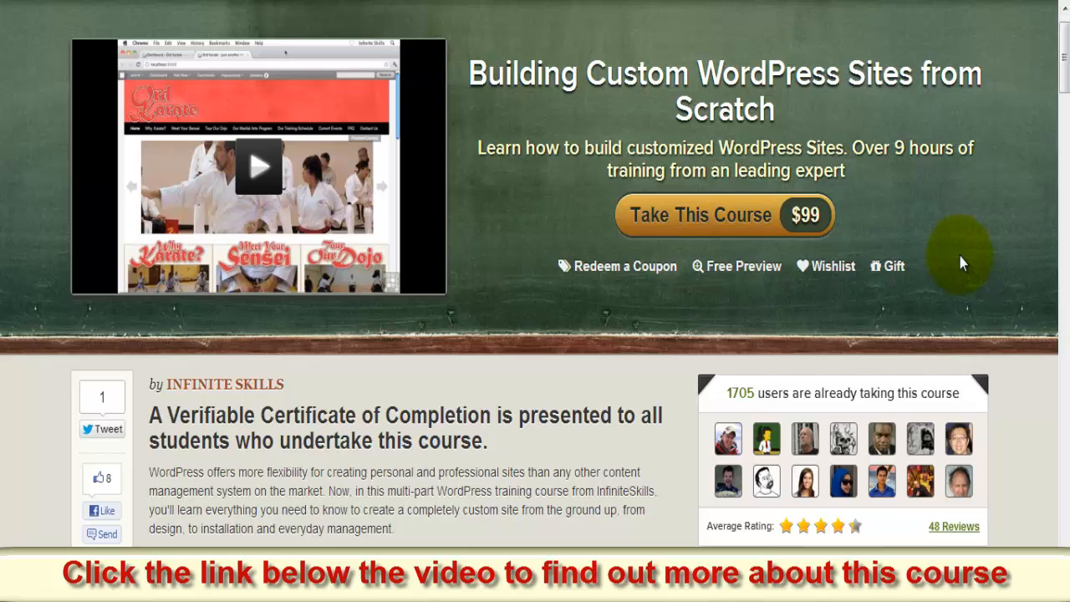
mouse_move(948, 284)
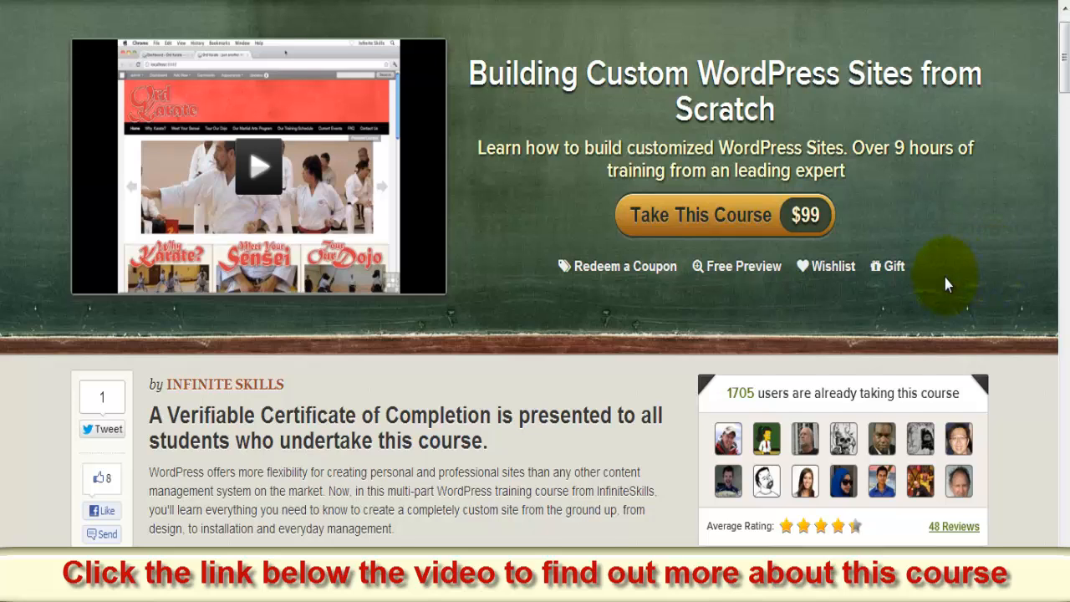
scroll("down", 3)
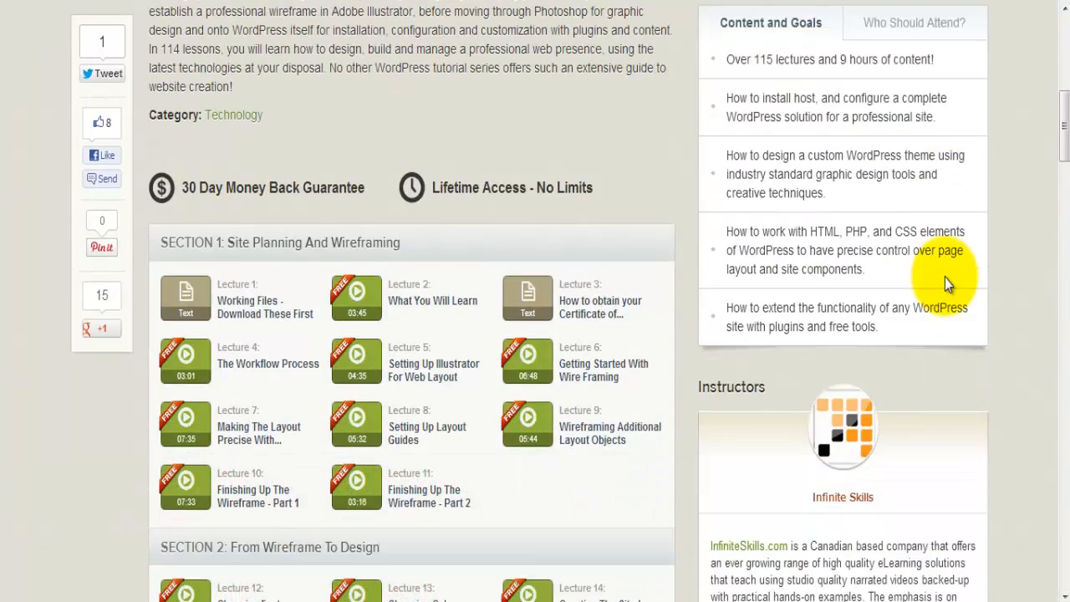
scroll("down", 3)
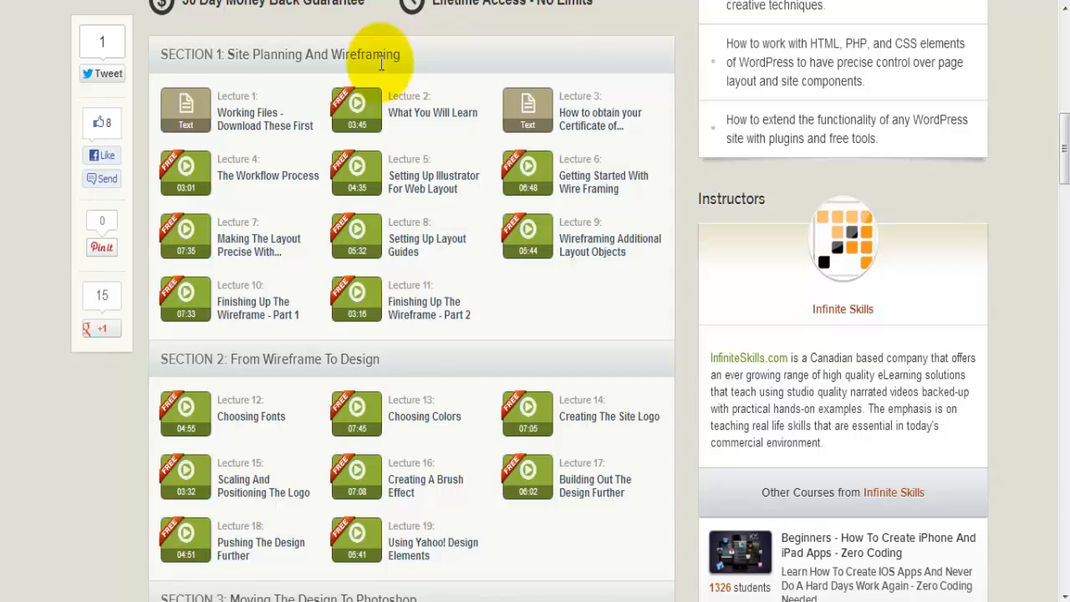
mouse_move(432, 113)
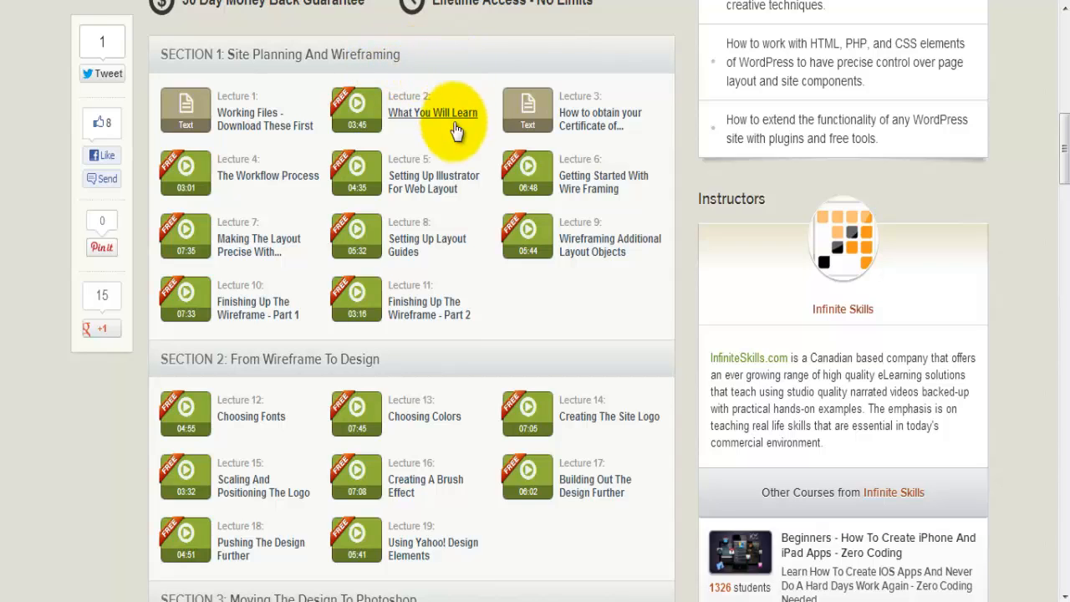
mouse_move(393, 219)
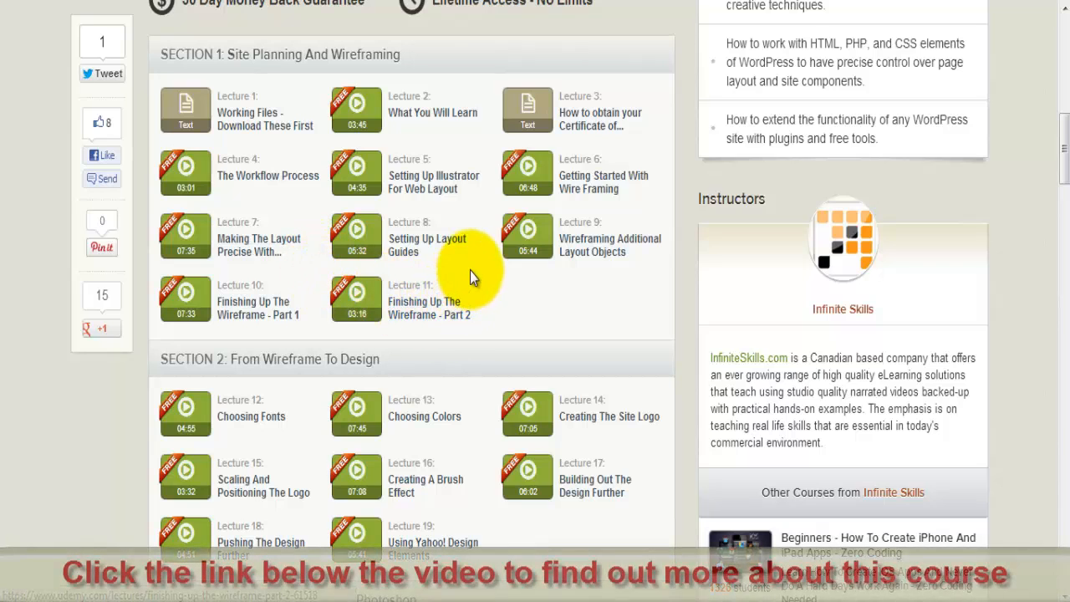
mouse_move(604, 182)
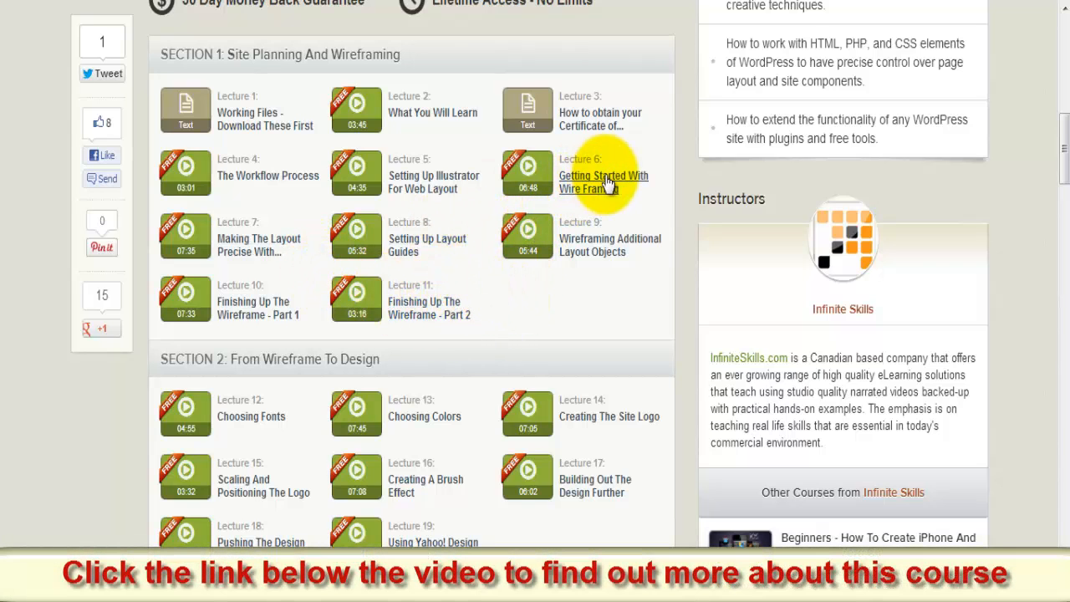
mouse_move(474, 268)
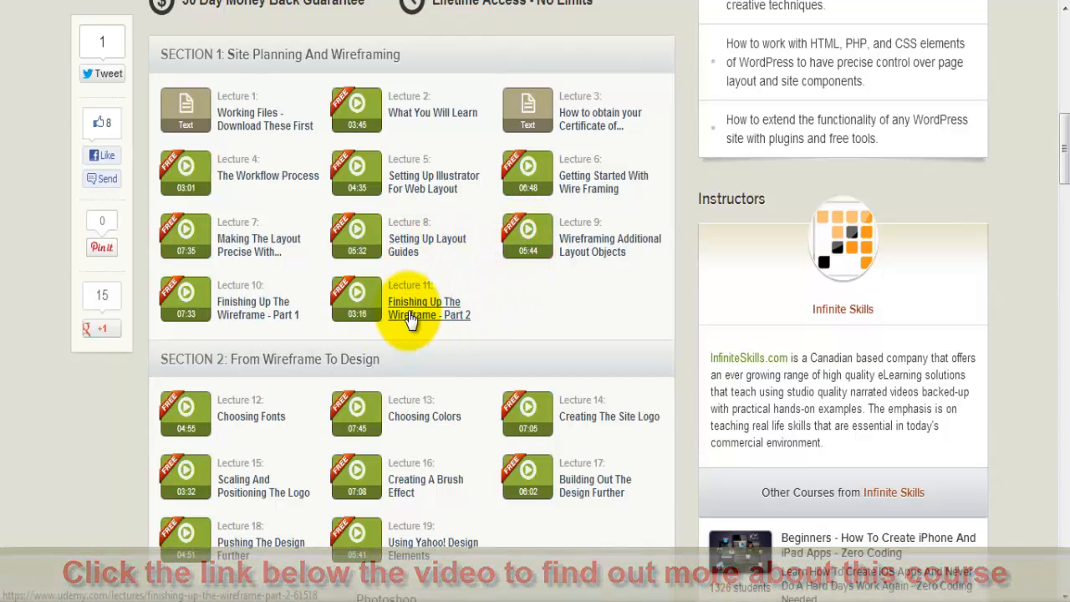
mouse_move(502, 272)
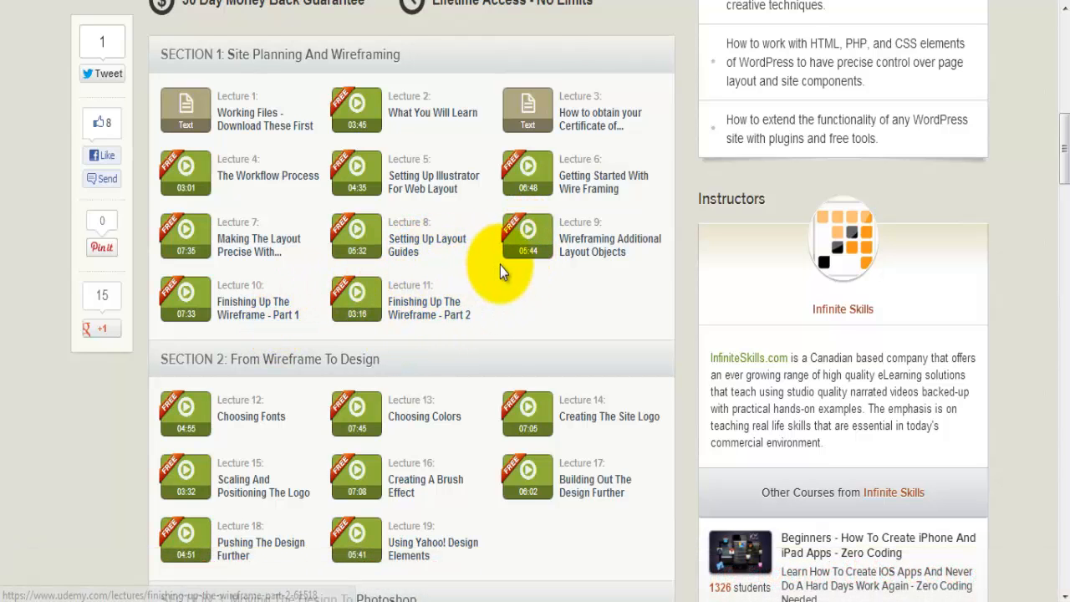
scroll("down", 3)
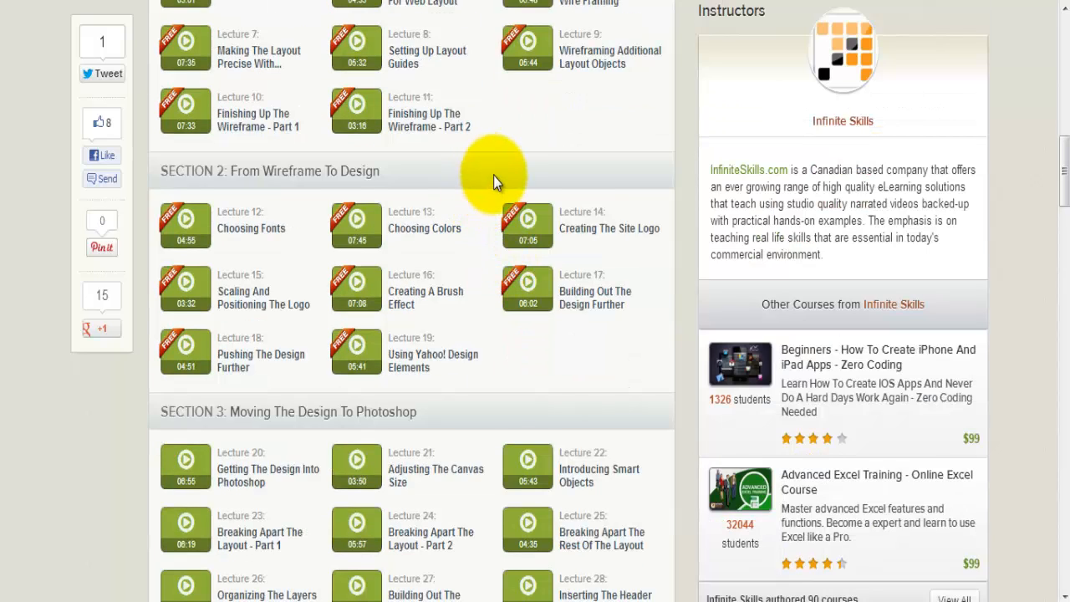
- Scroll through Section 3's Photoshop lectures up to Lecture 32
scroll("down", 3)
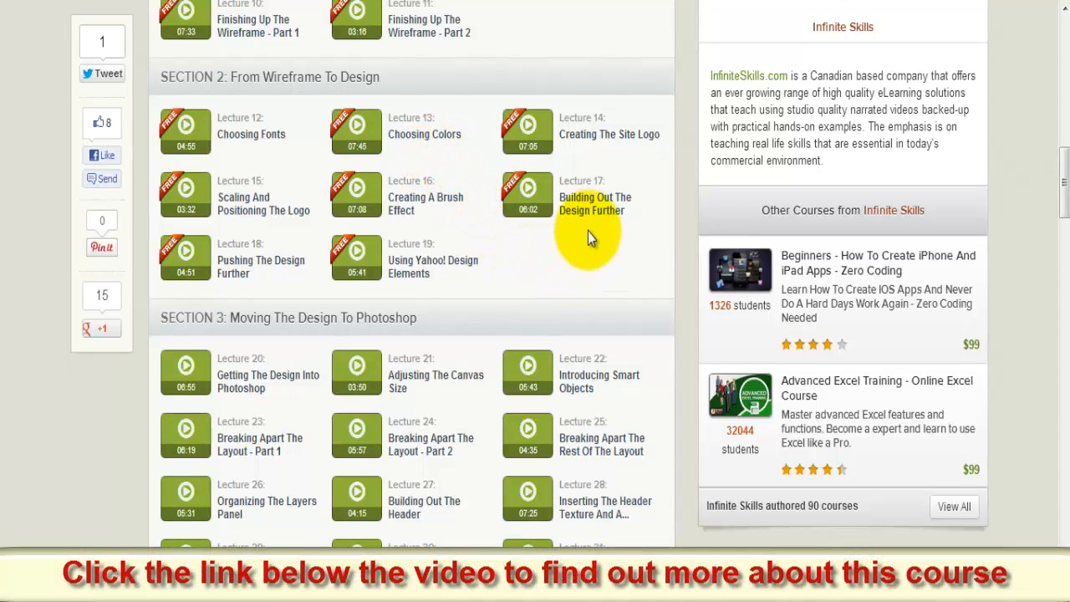
mouse_move(422, 267)
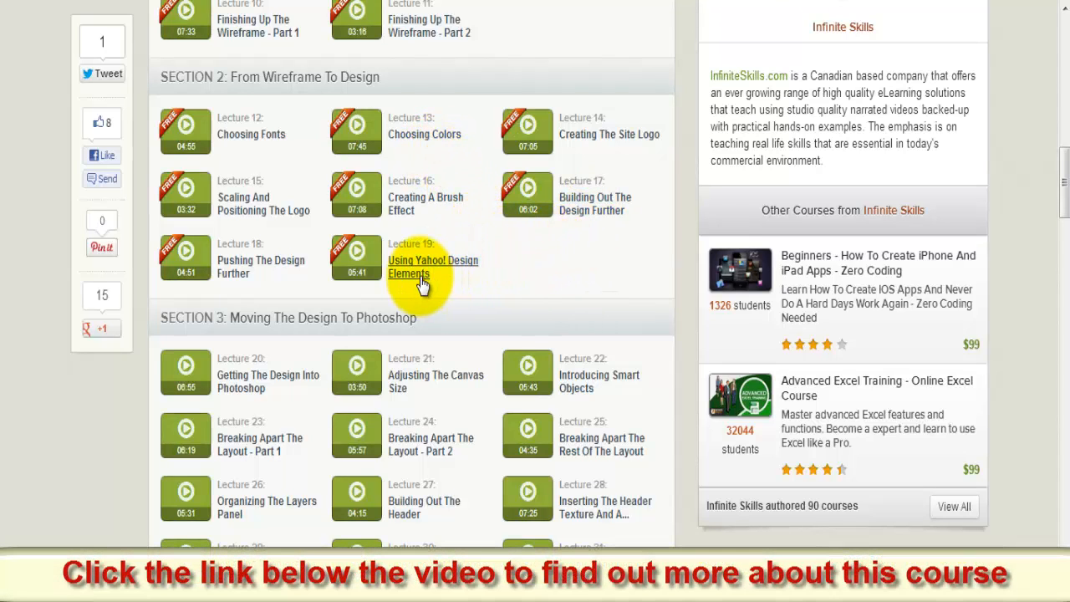
mouse_move(488, 199)
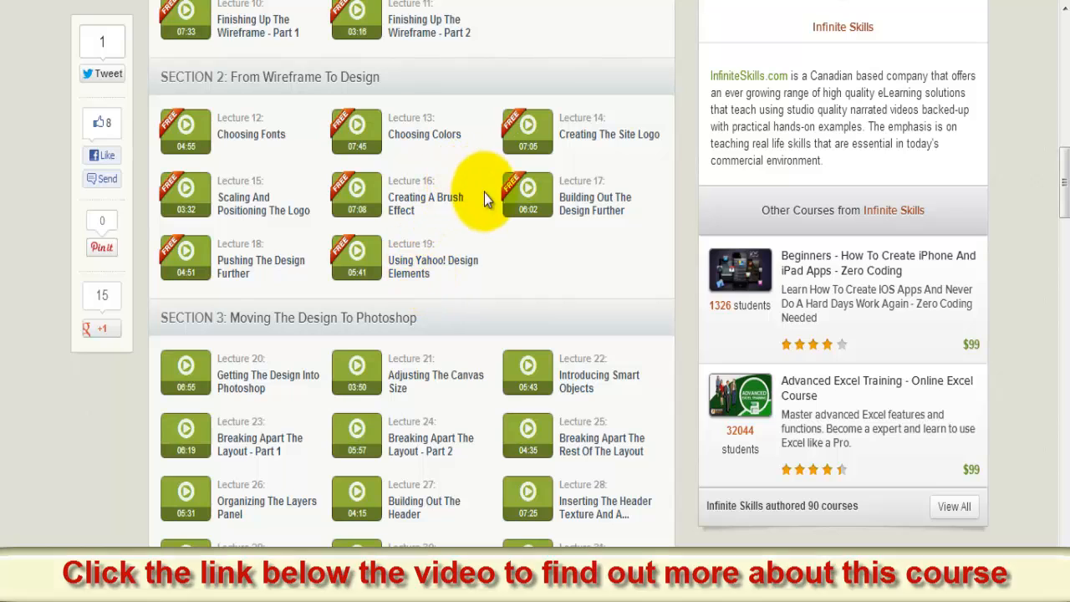
scroll("down", 3)
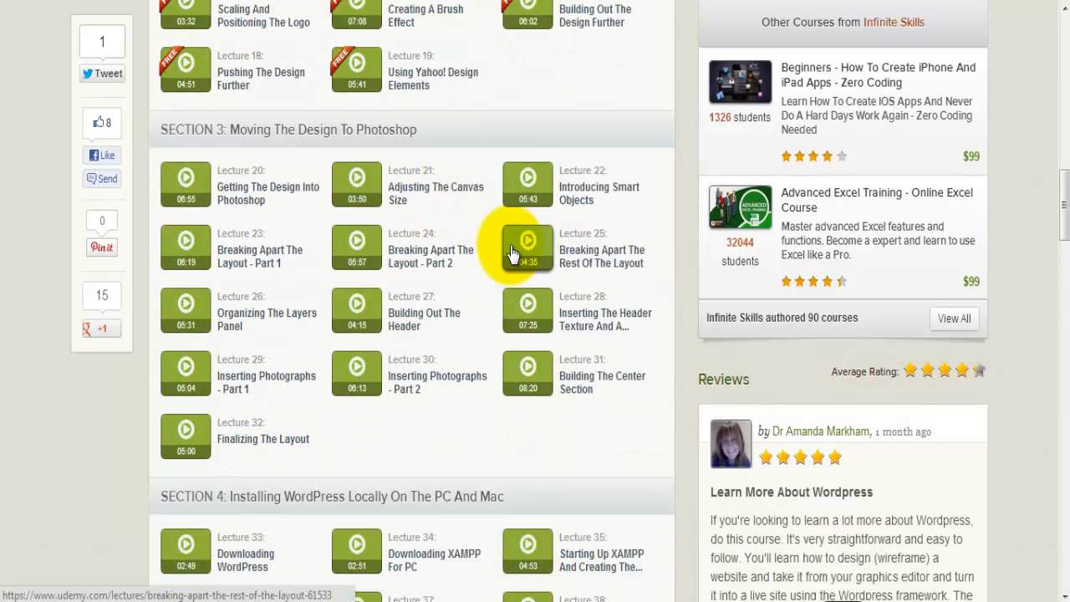
- Scroll to Section 4's local install lectures 33–39 and Section 5's setup lectures 40–44
scroll("down", 3)
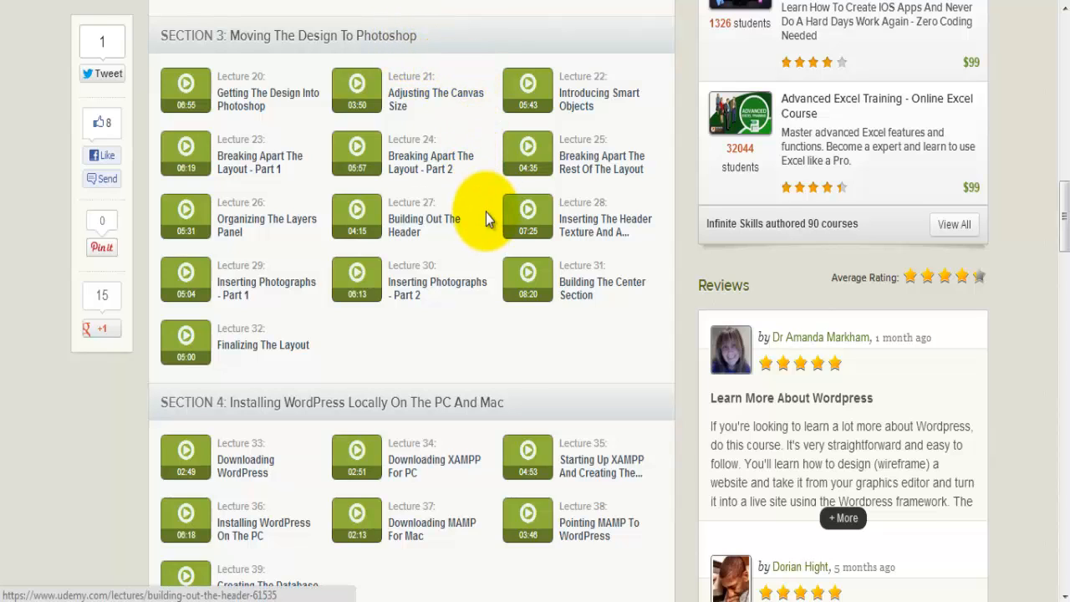
mouse_move(355, 280)
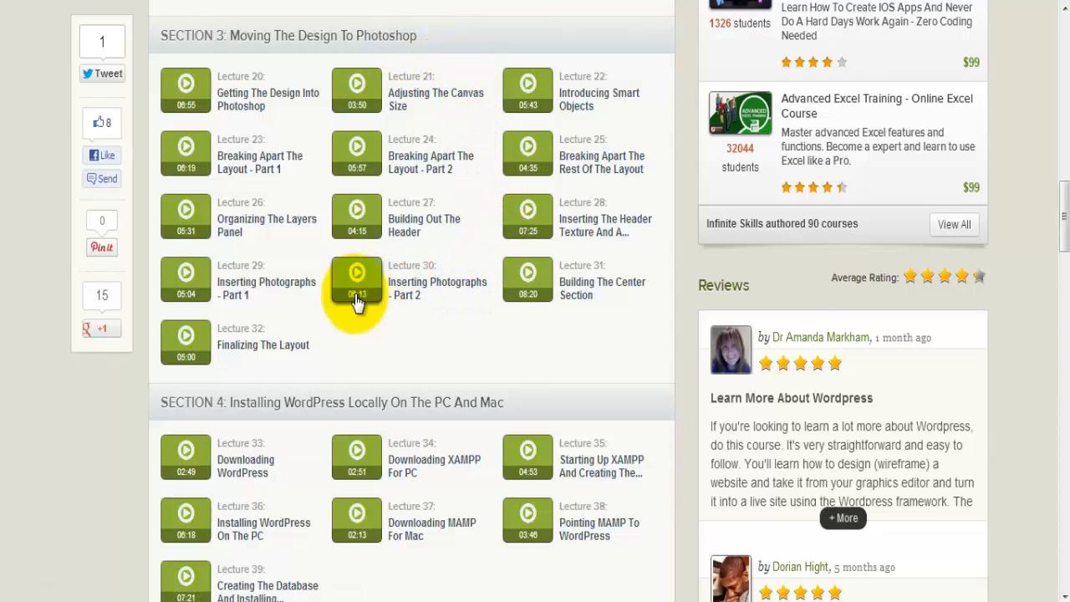
mouse_move(316, 247)
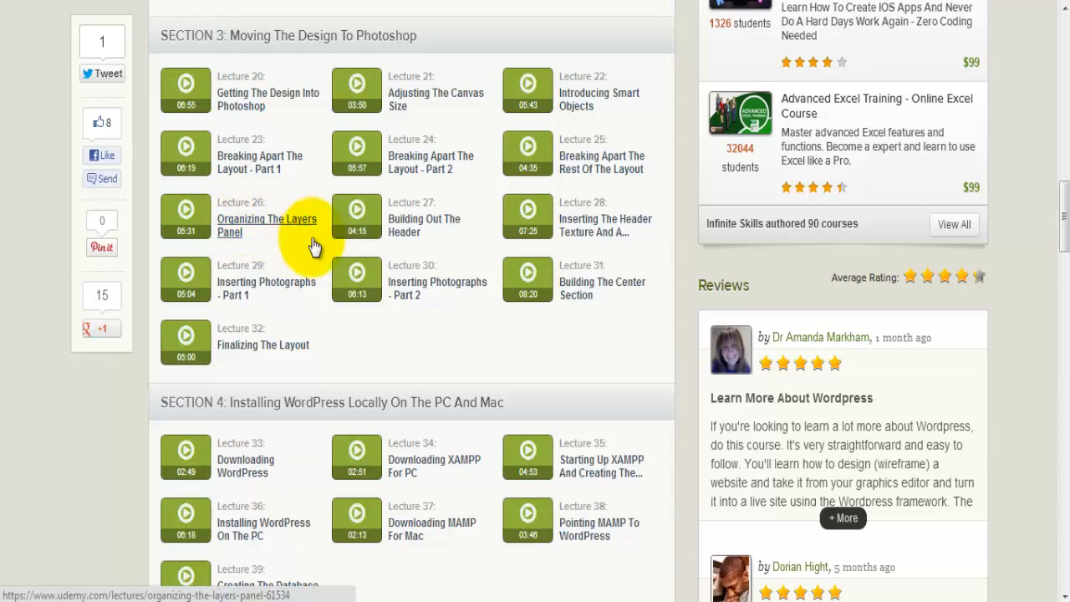
scroll("down", 3)
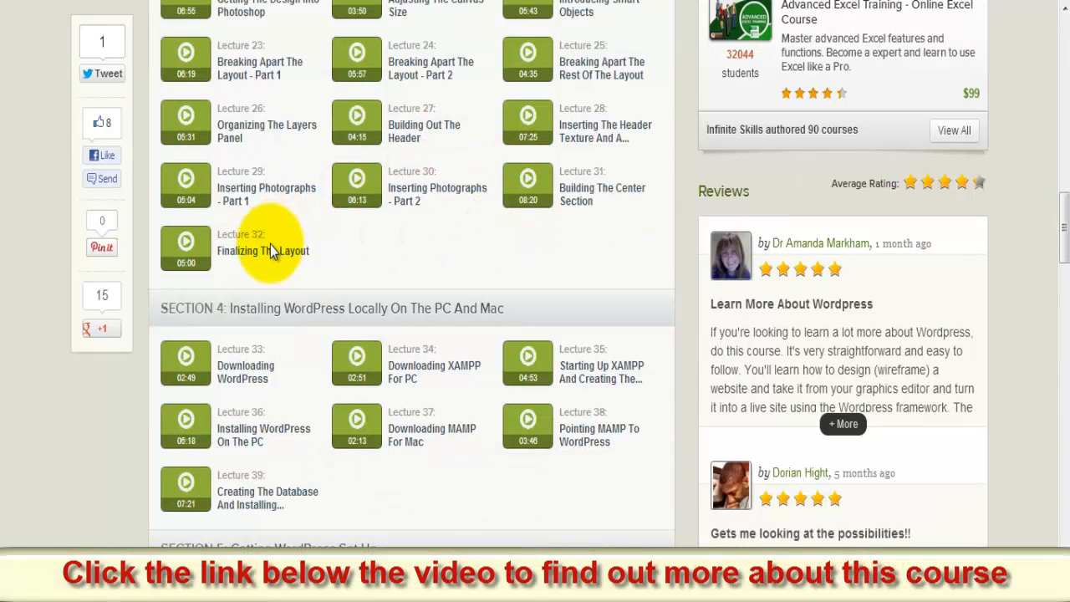
scroll("down", 3)
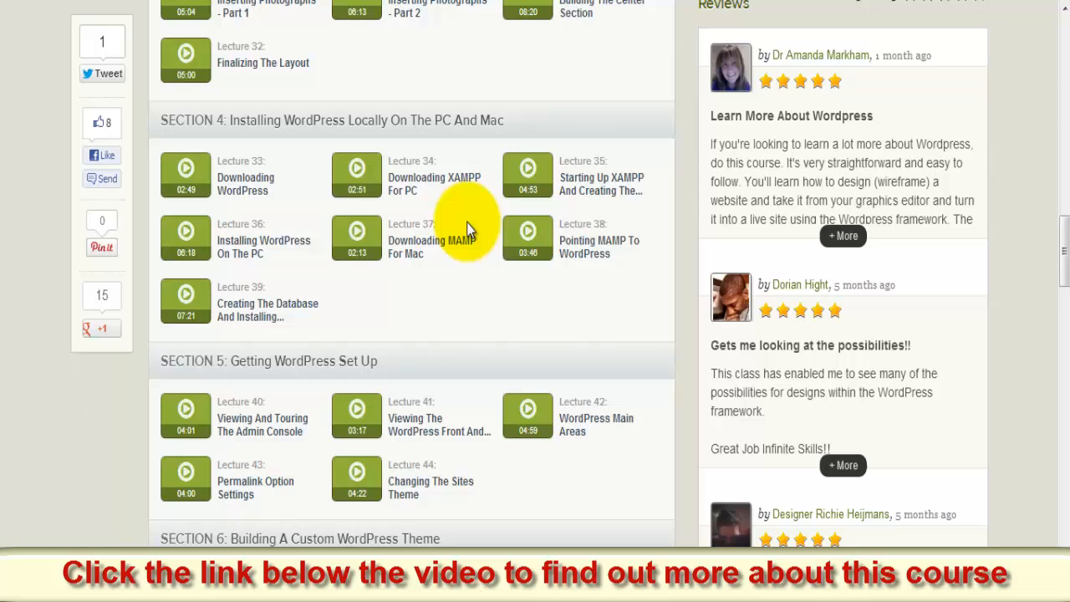
- Scroll through Sections 6–12 to Lecture 115 and the related-course suggestions
scroll("down", 3)
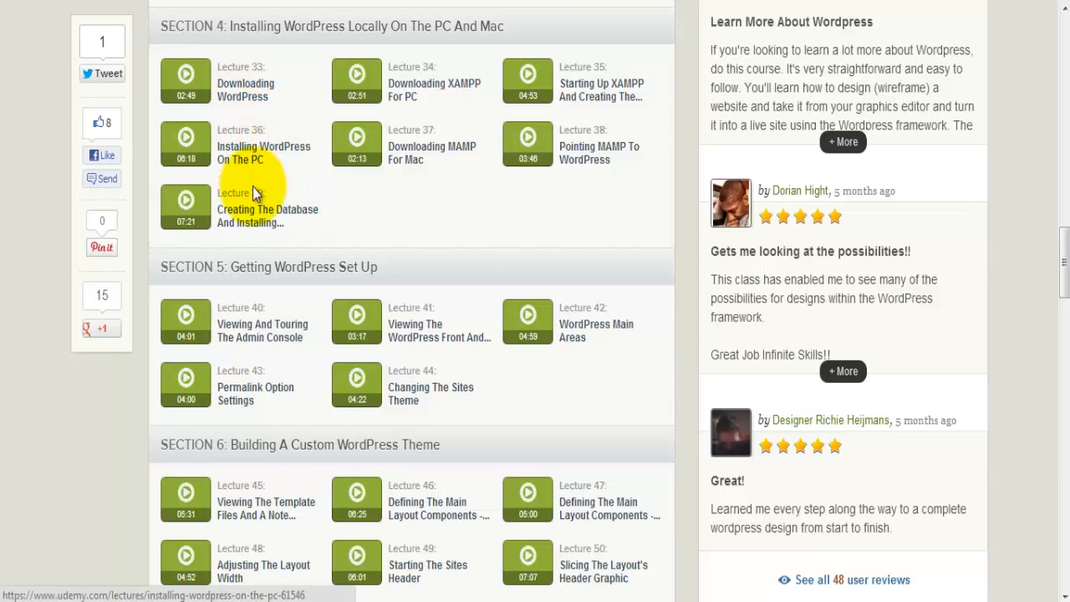
scroll("down", 3)
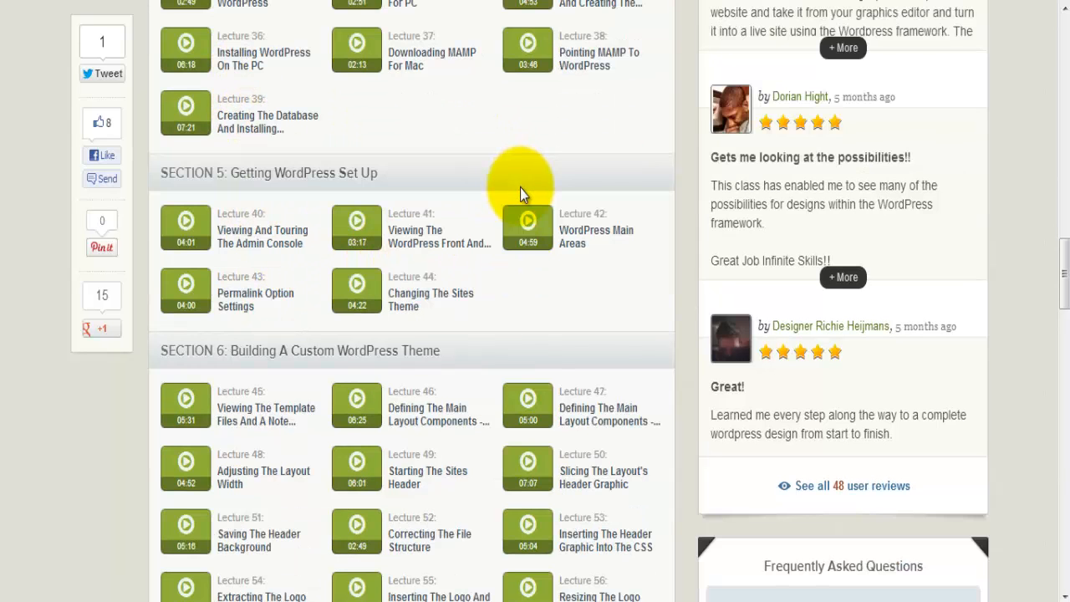
scroll("down", 3)
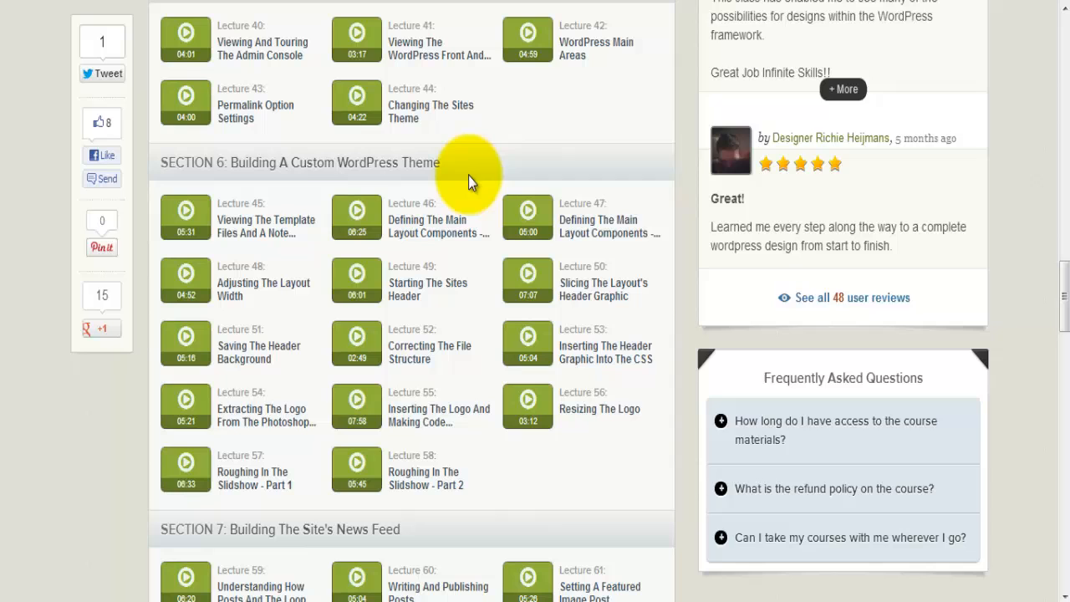
mouse_move(509, 171)
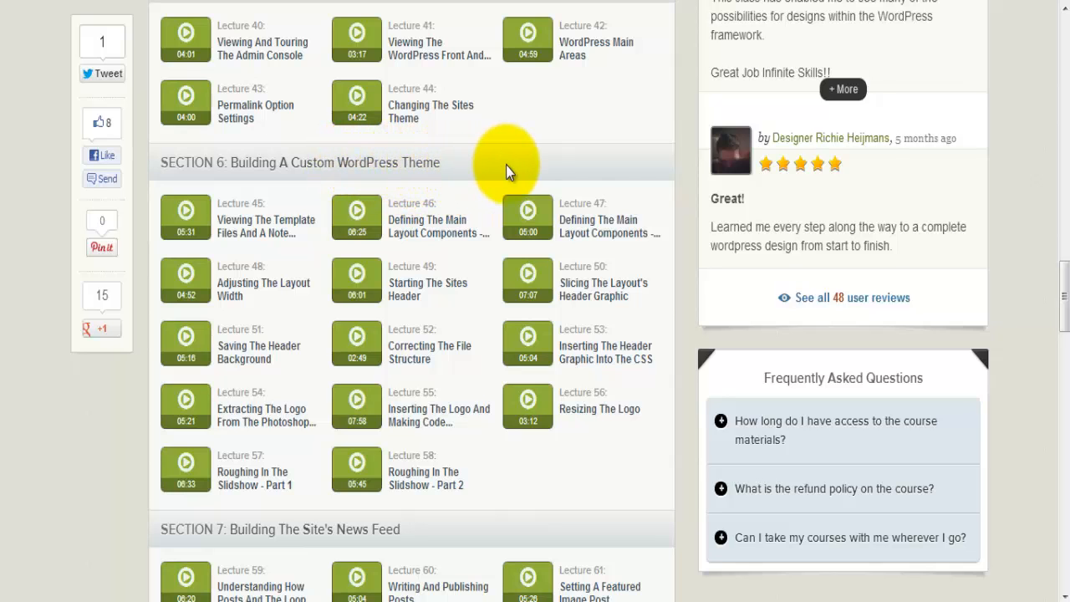
scroll("down", 3)
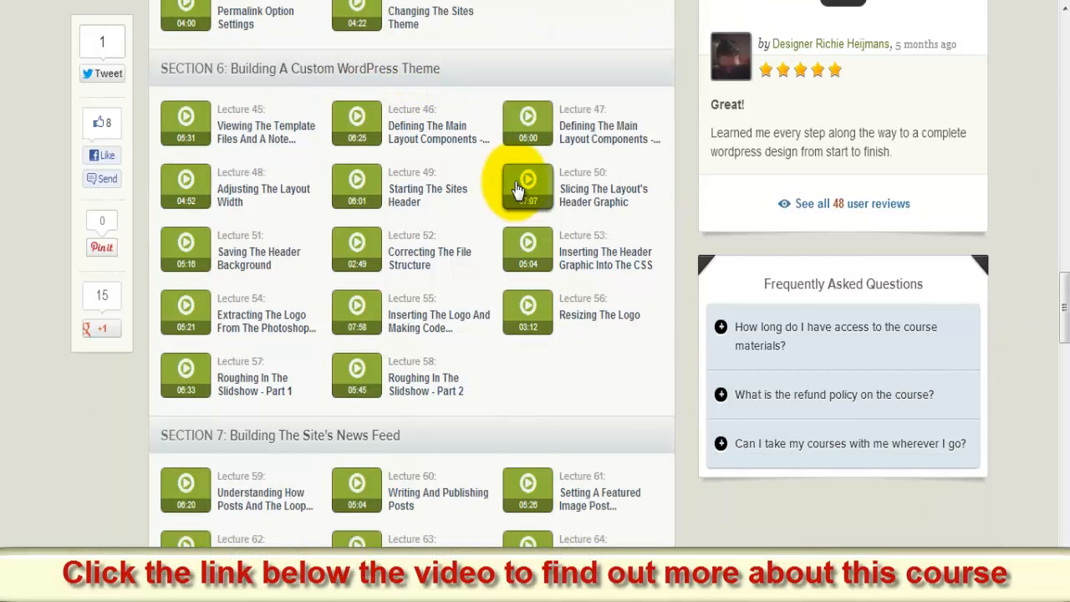
scroll("down", 3)
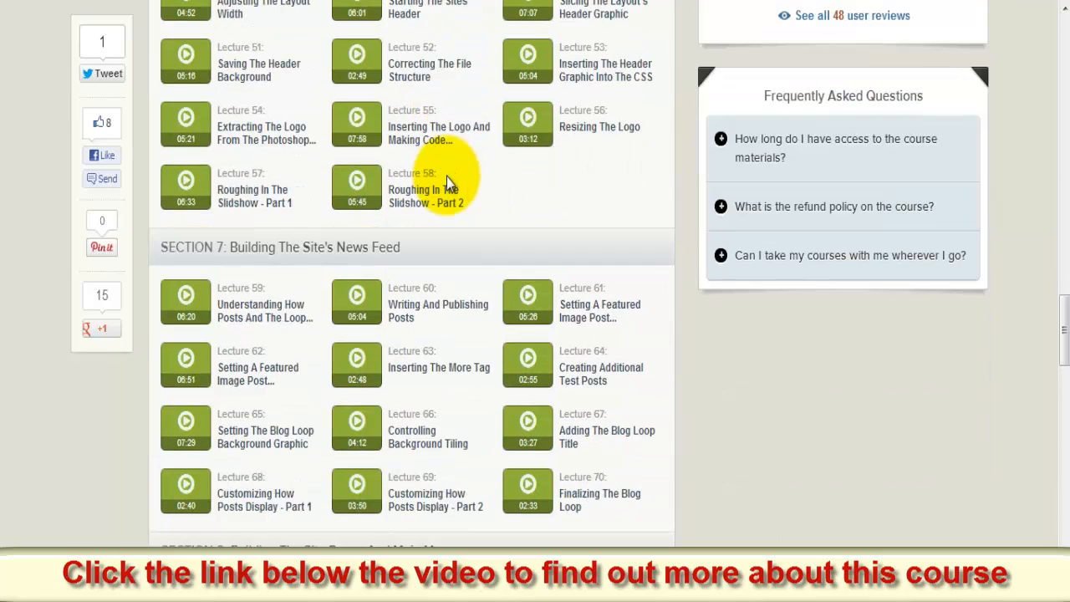
scroll("down", 3)
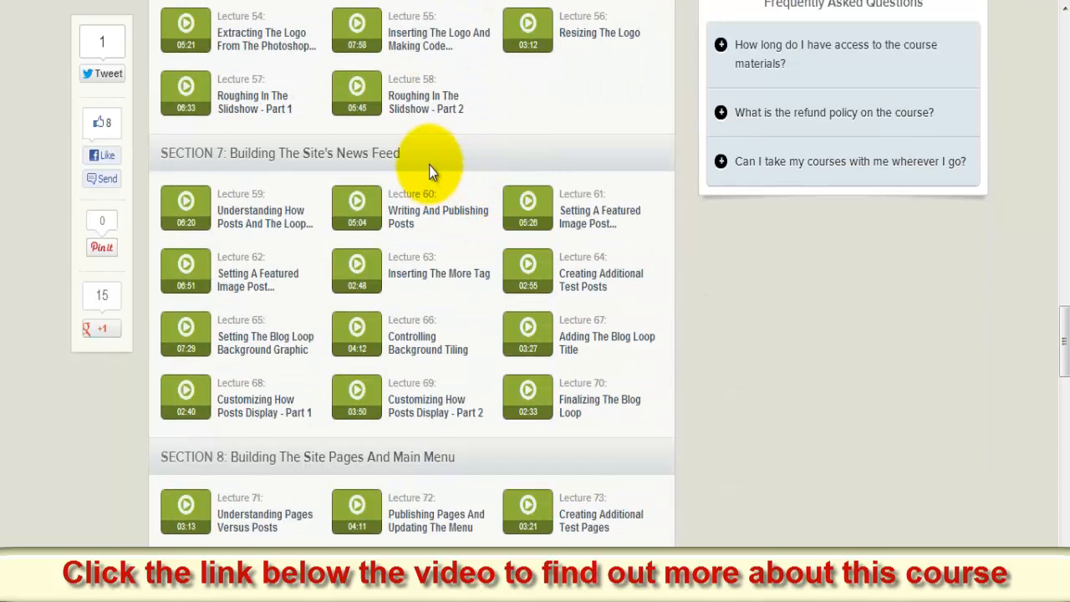
scroll("down", 3)
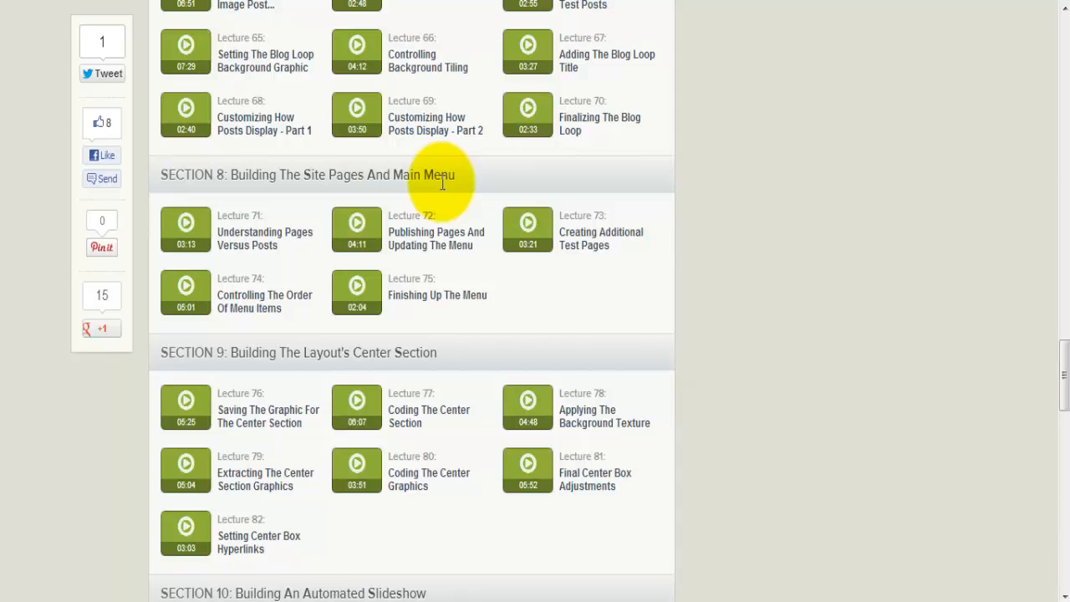
scroll("down", 3)
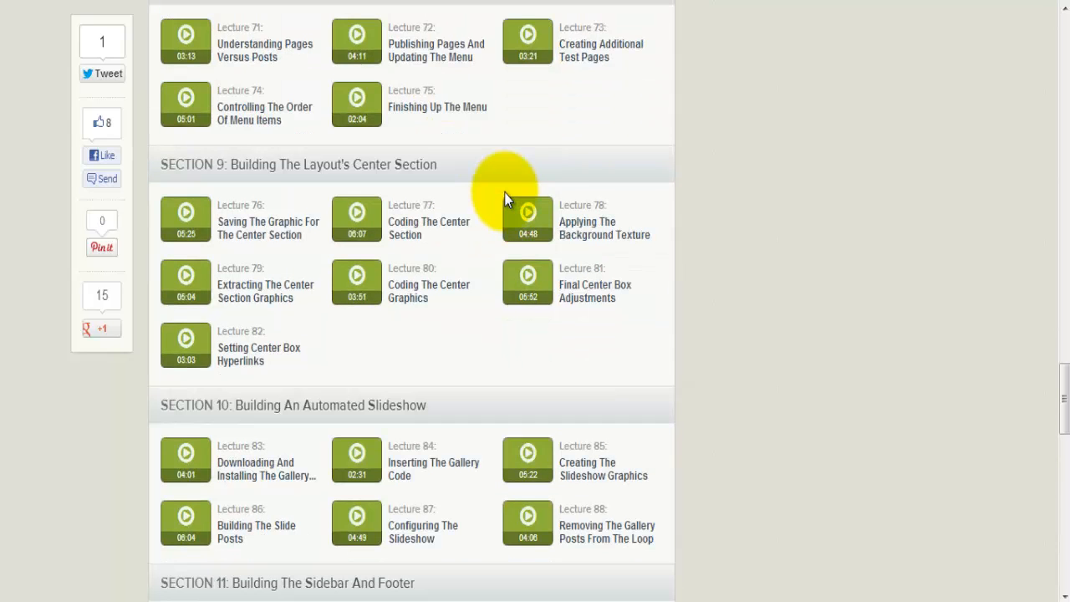
mouse_move(480, 179)
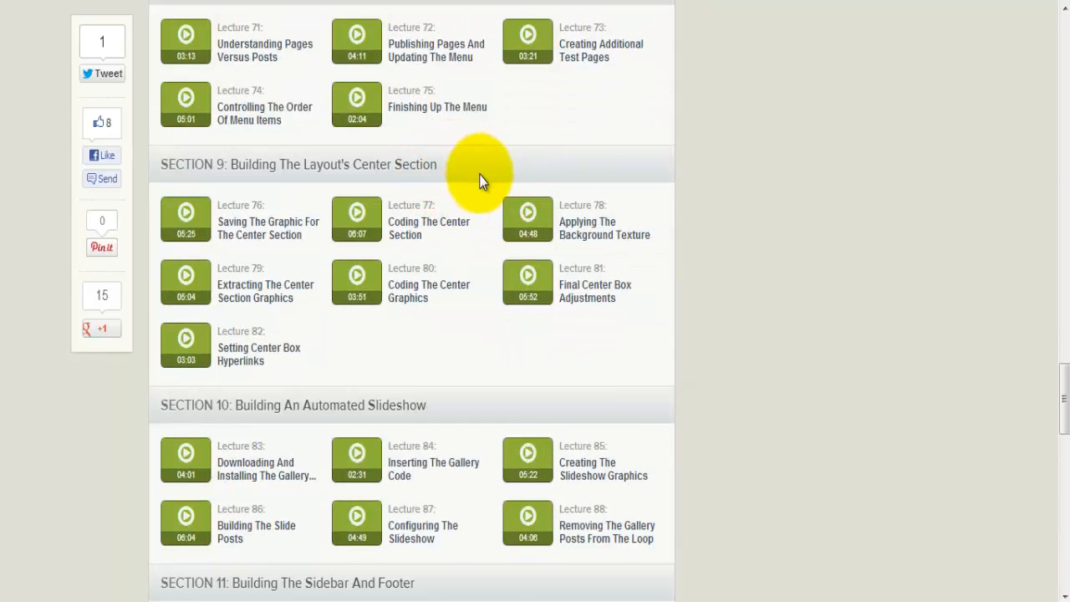
scroll("down", 3)
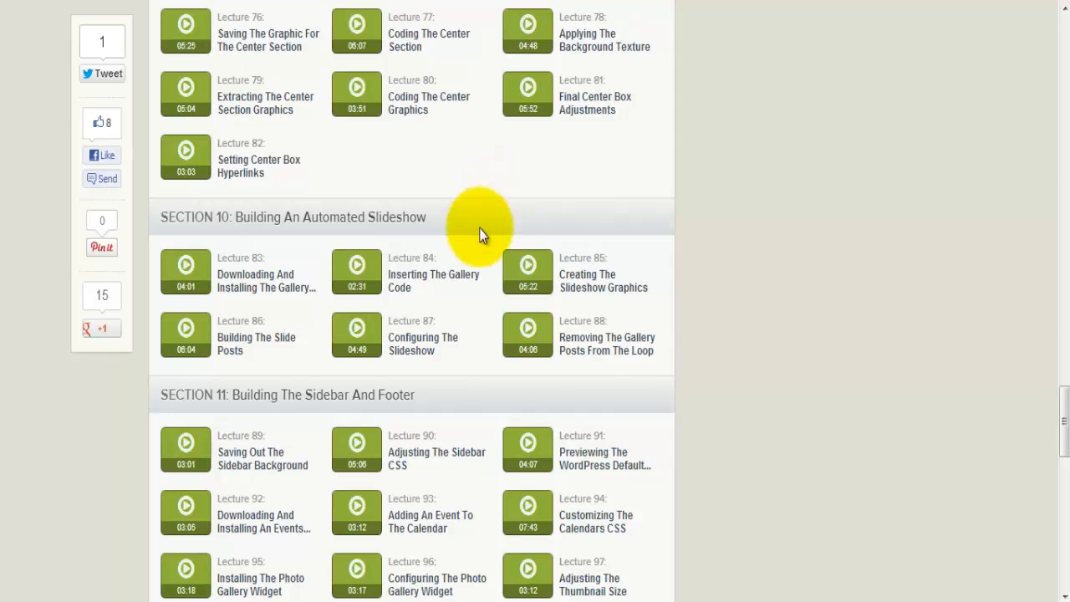
scroll("down", 3)
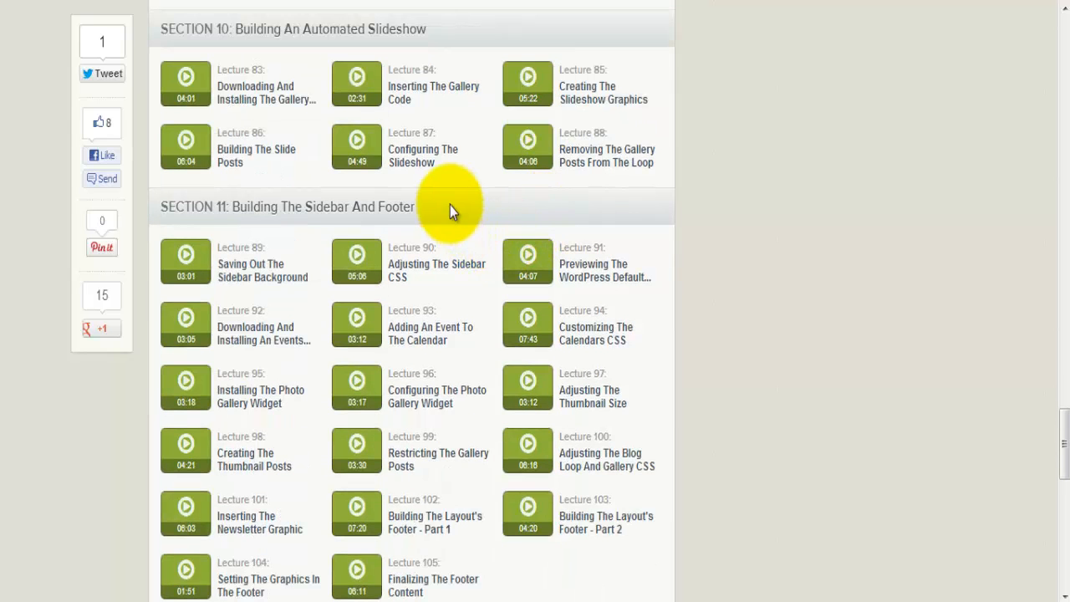
scroll("down", 3)
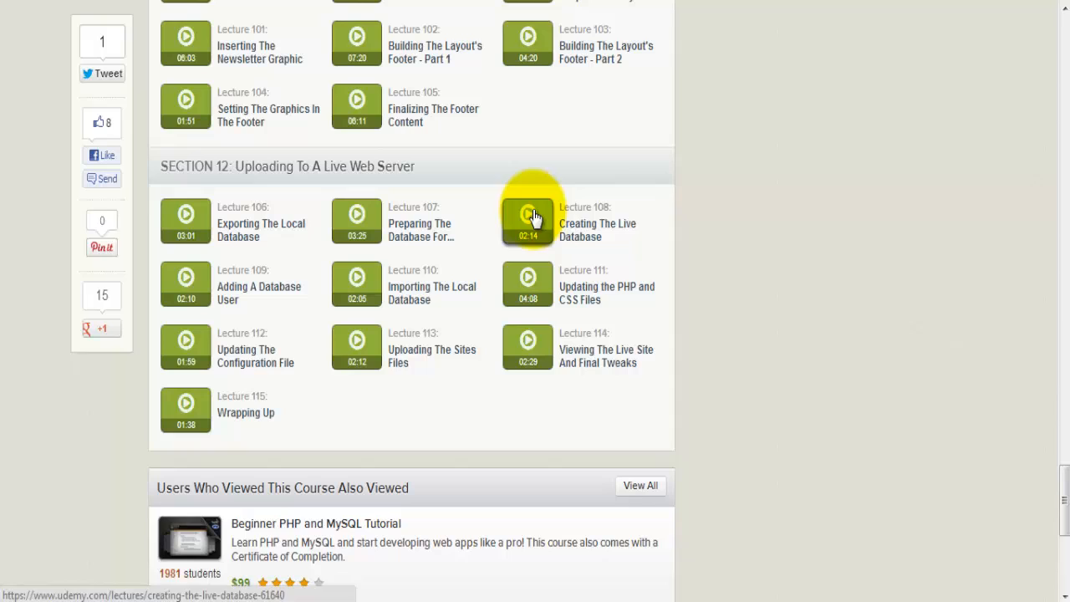
mouse_move(472, 167)
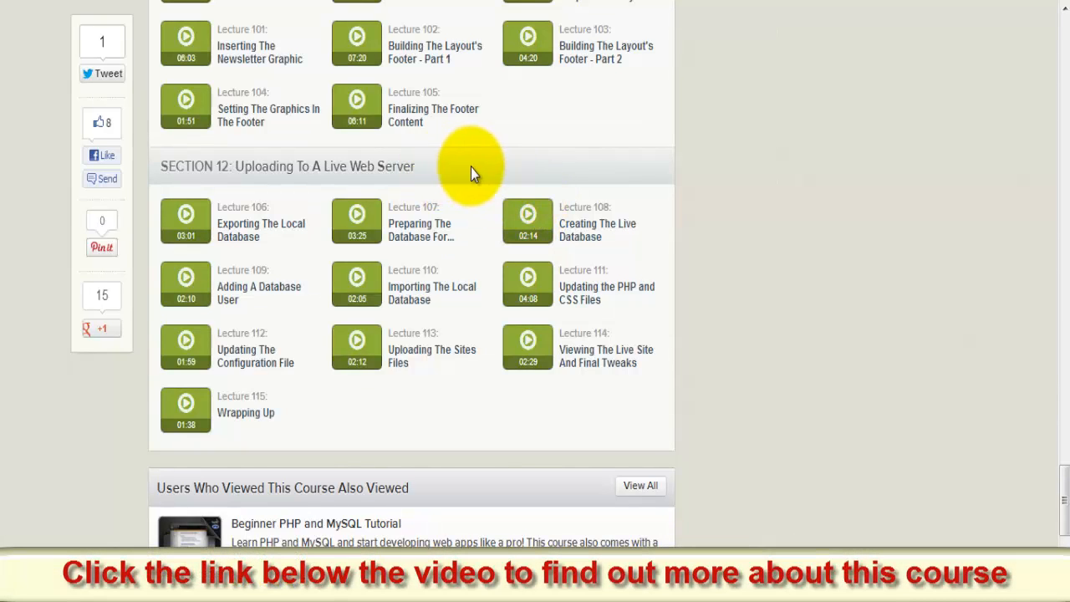
scroll("down", 3)
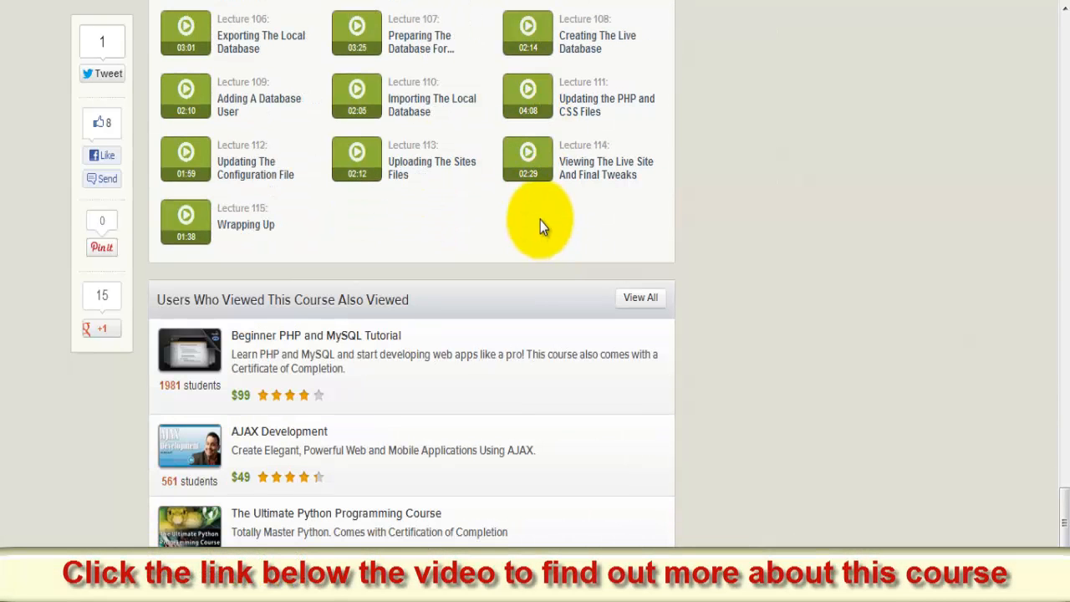
mouse_move(502, 226)
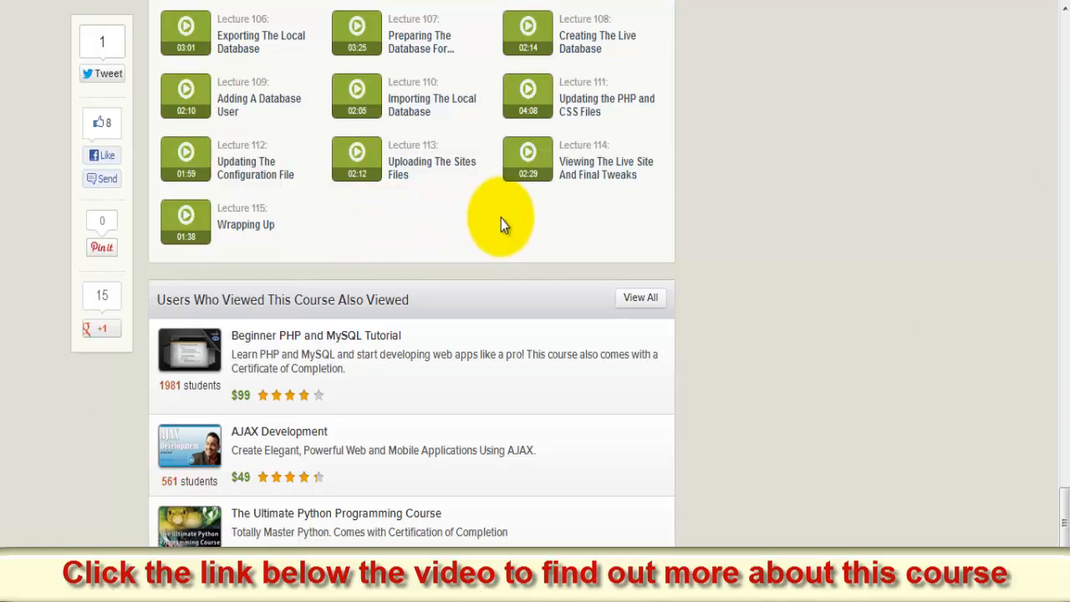
scroll("up", 3)
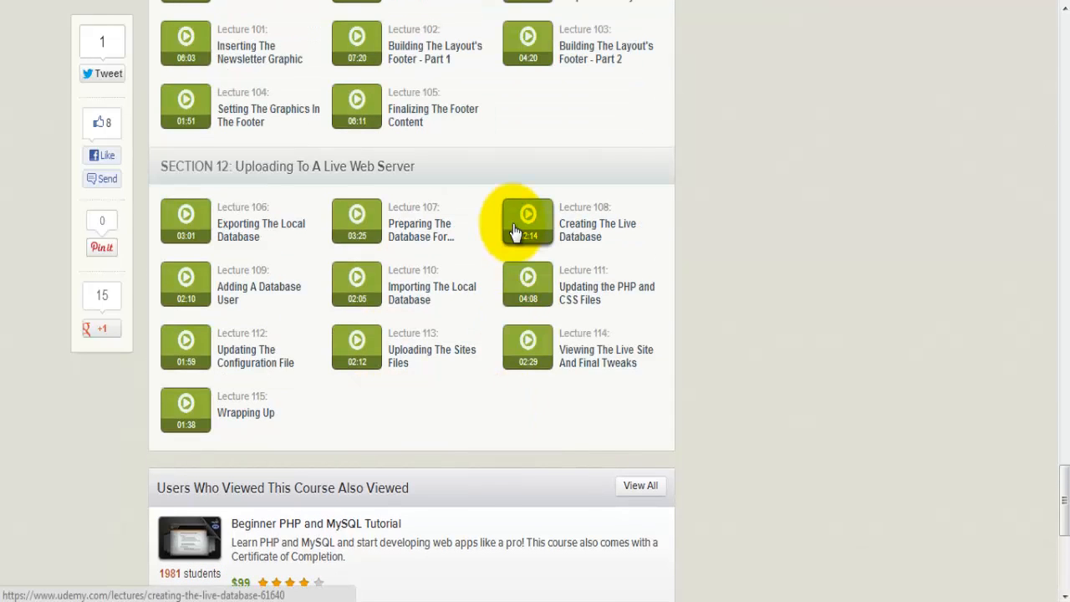
- Scroll back up past Sections 12–1 to the description and the $99 price header
scroll("up", 3)
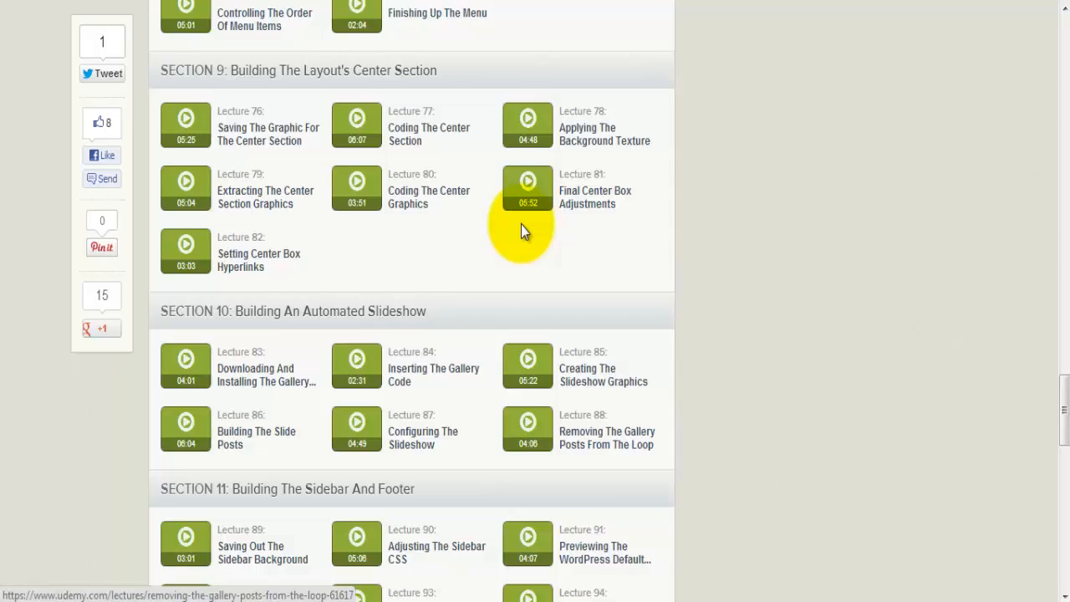
scroll("up", 3)
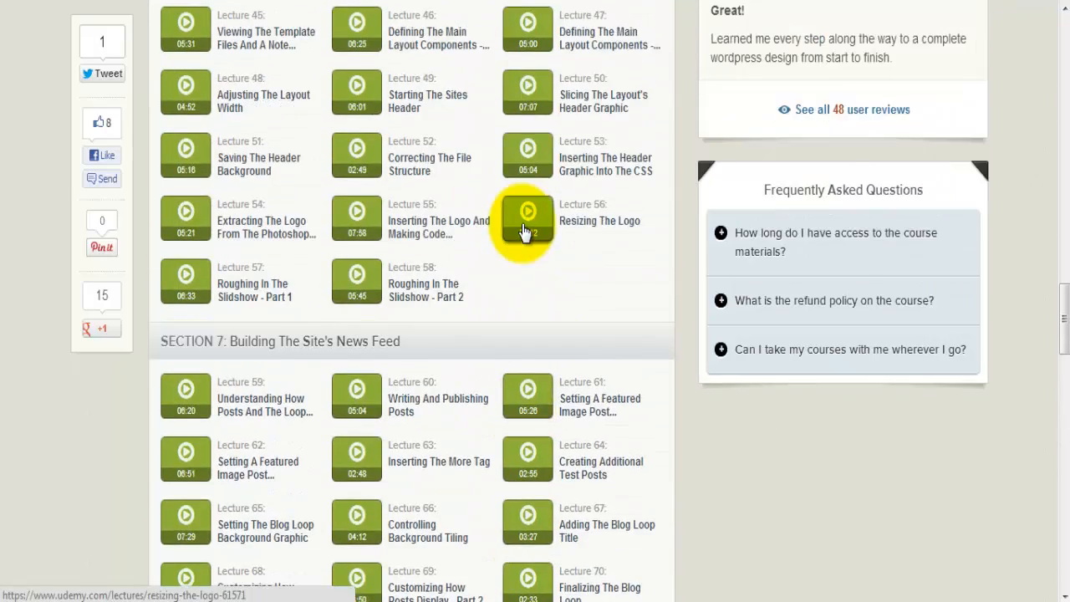
scroll("up", 3)
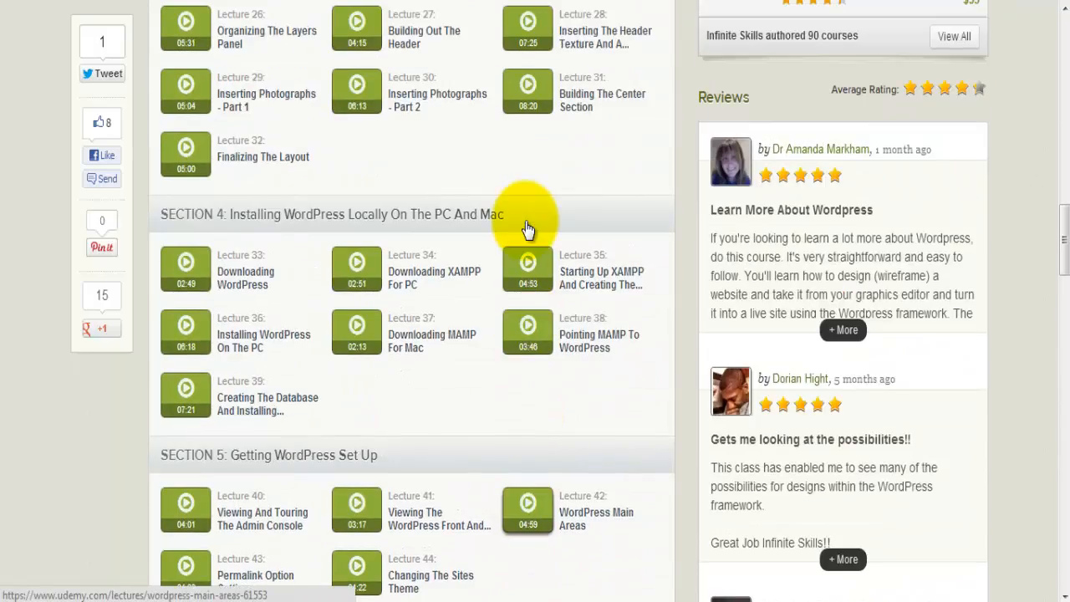
scroll("up", 3)
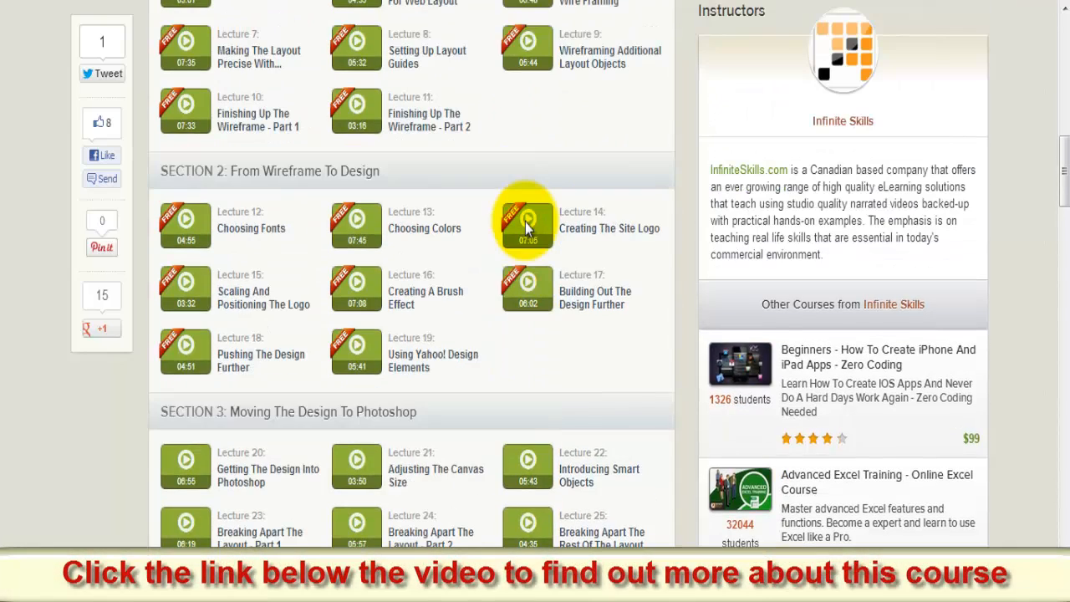
scroll("up", 3)
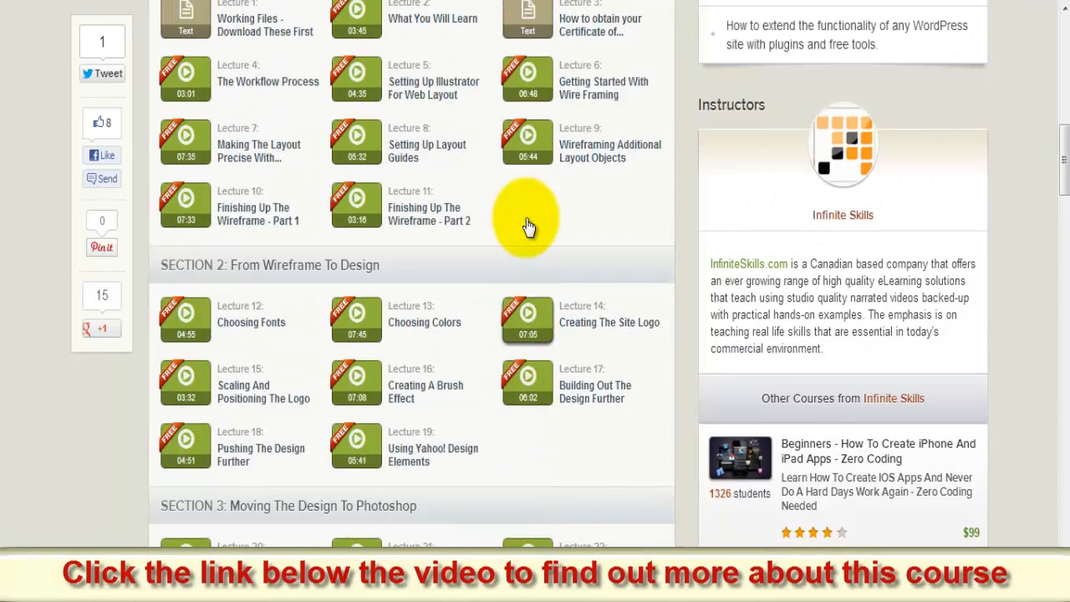
scroll("up", 3)
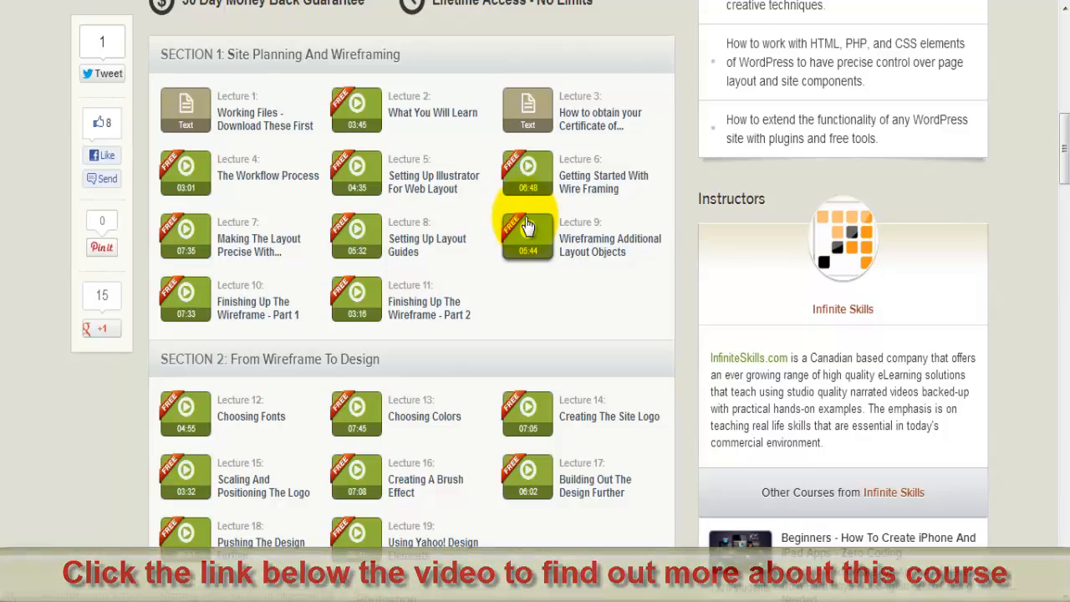
scroll("up", 3)
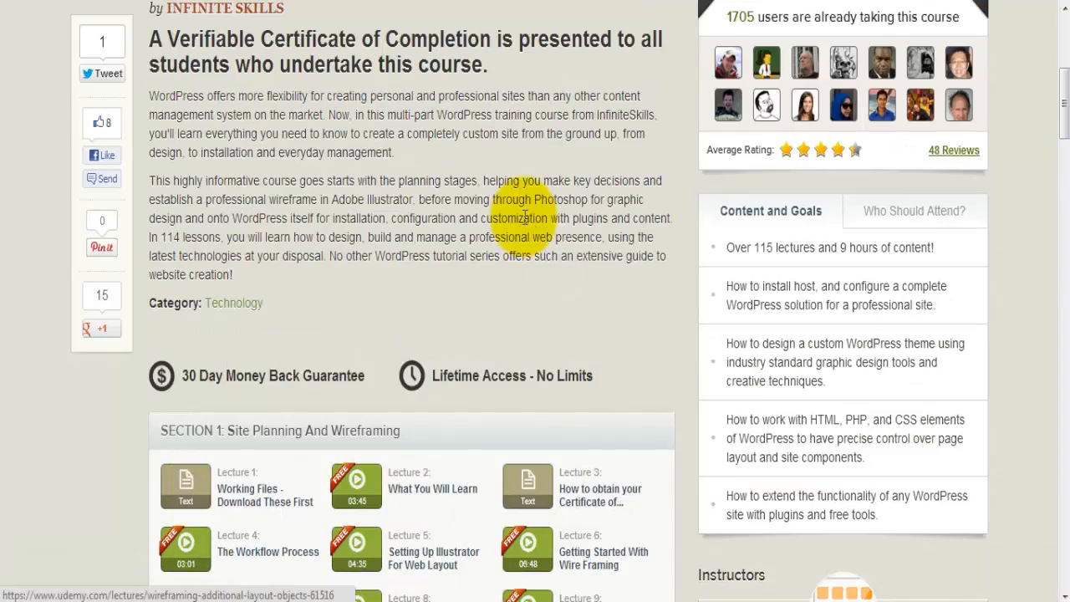
scroll("up", 3)
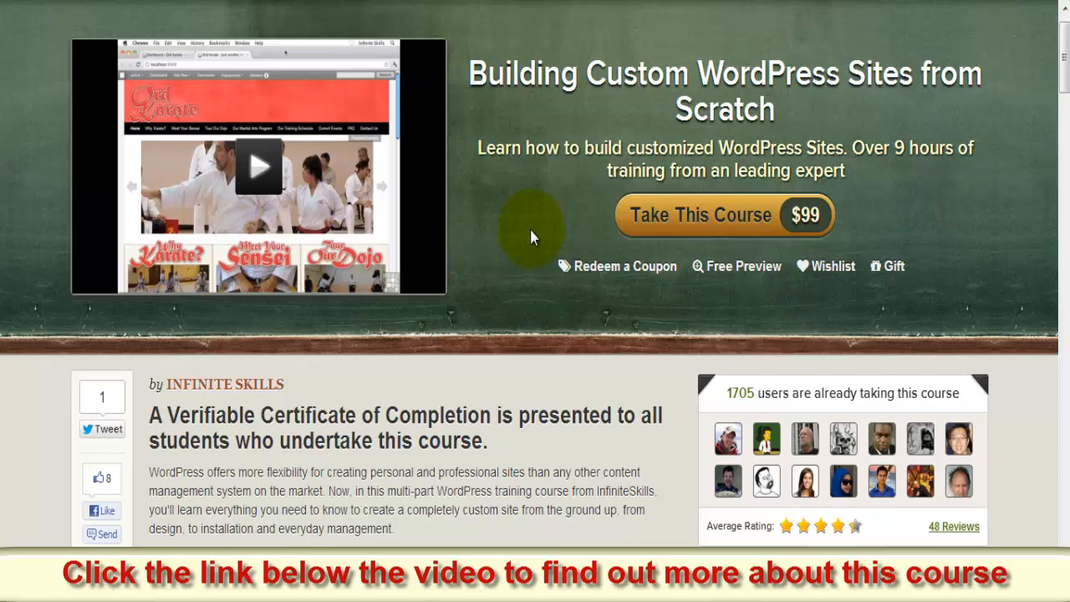
mouse_move(492, 320)
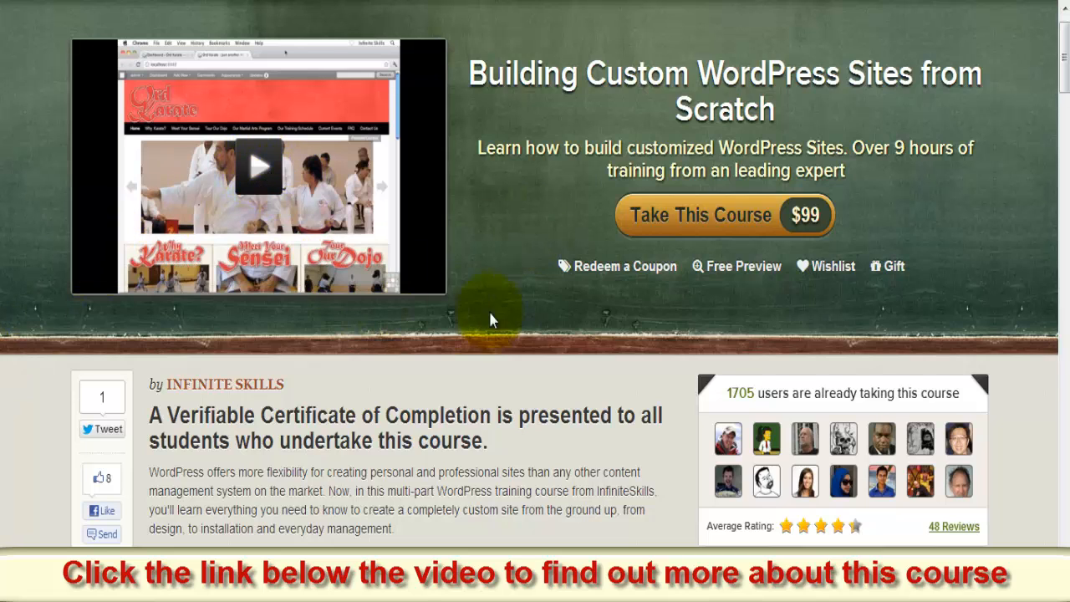
- Play the WordPress course's 3:45 promo video in the header
left_click(259, 164)
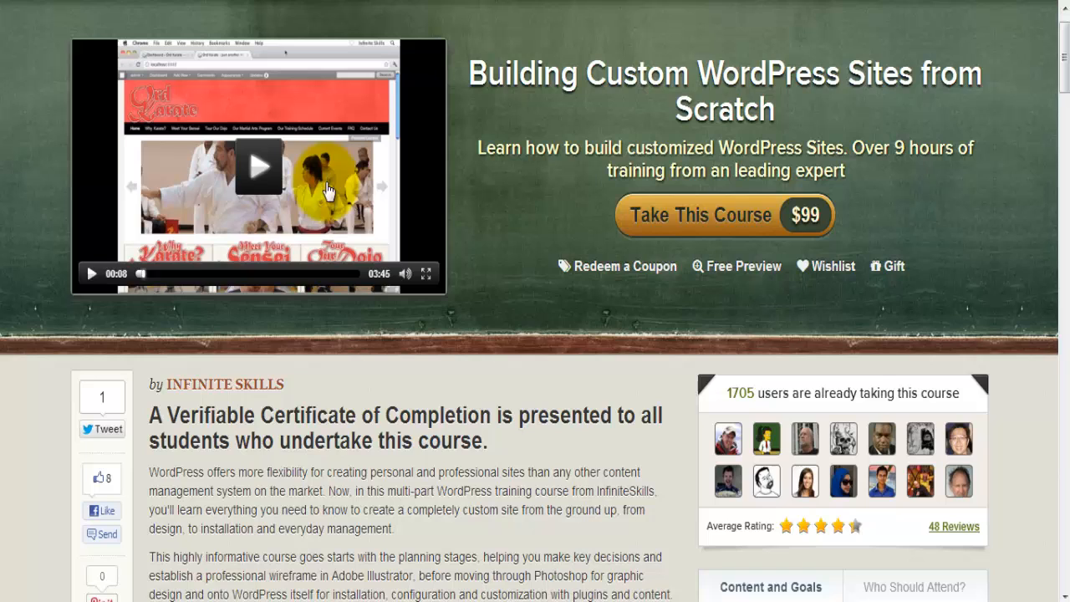
mouse_move(543, 319)
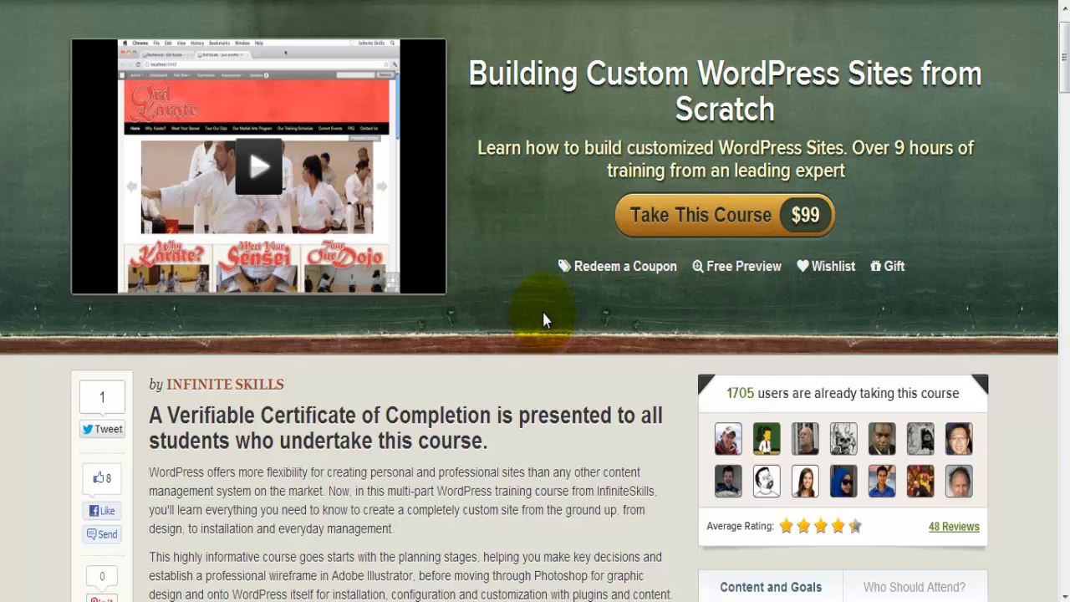